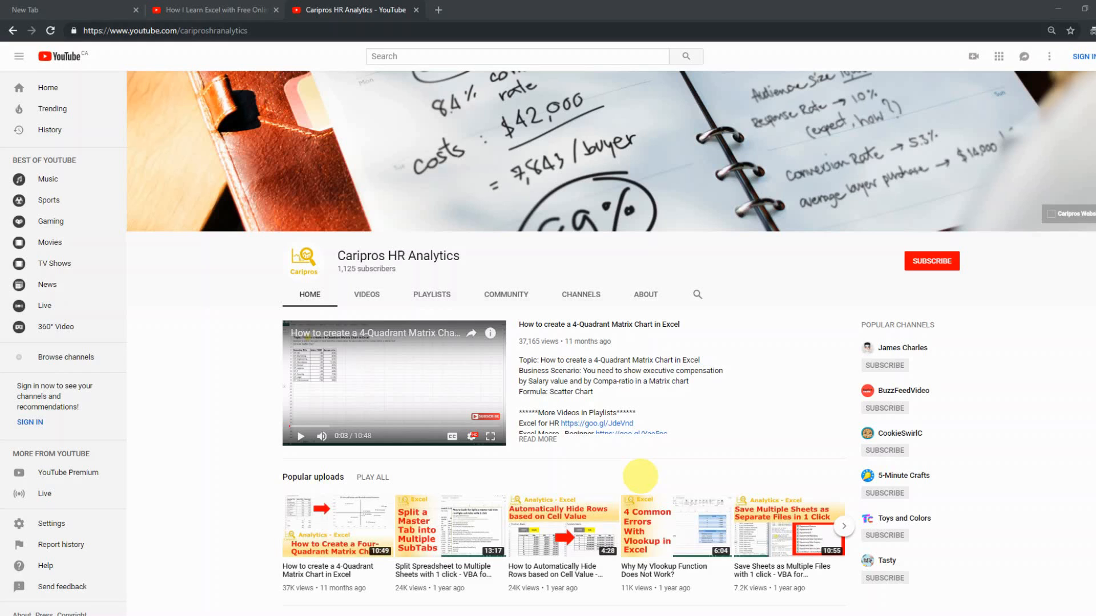
Step: Go to the Automatically Hide Rows based on Cell Value video and expand its full description
{"action": "left_click", "coordinate": [168, 30]}
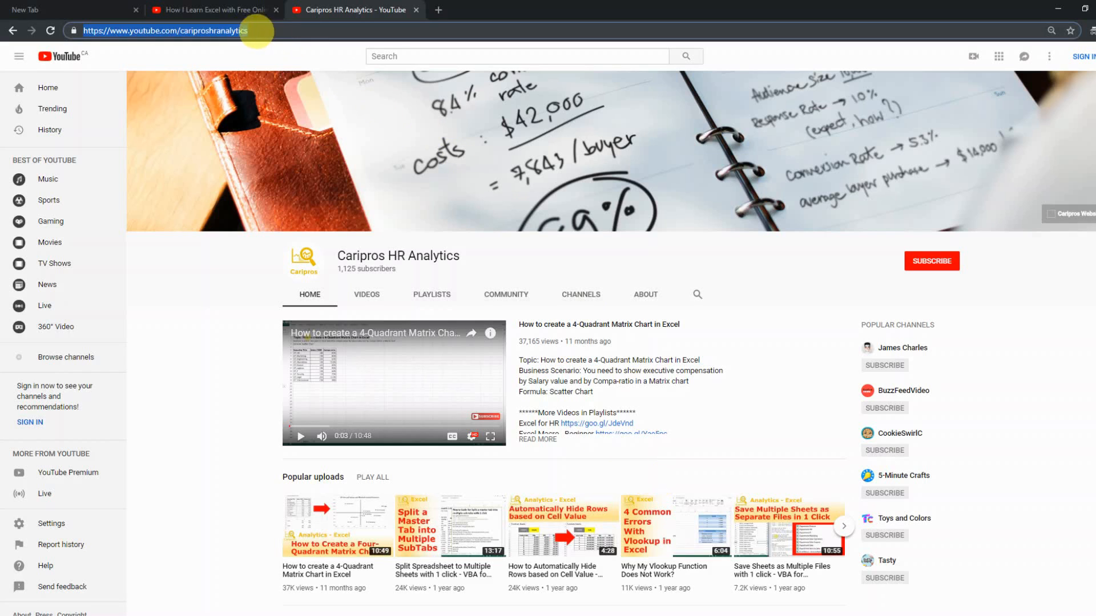
{"action": "scroll", "scroll_direction": "down", "scroll_amount": 3}
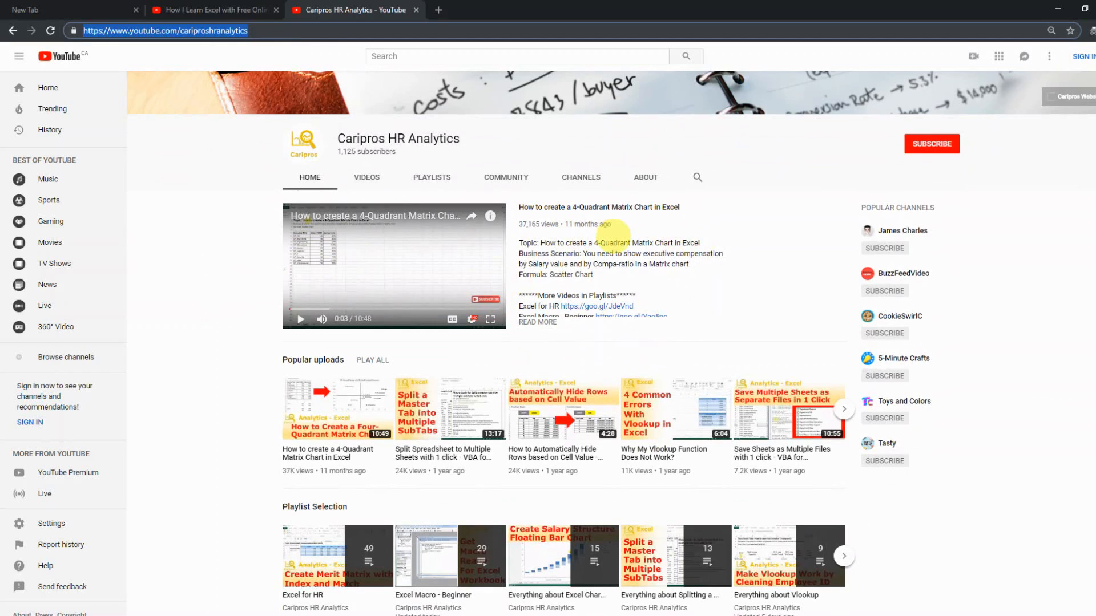
{"action": "scroll", "scroll_direction": "down", "scroll_amount": 3}
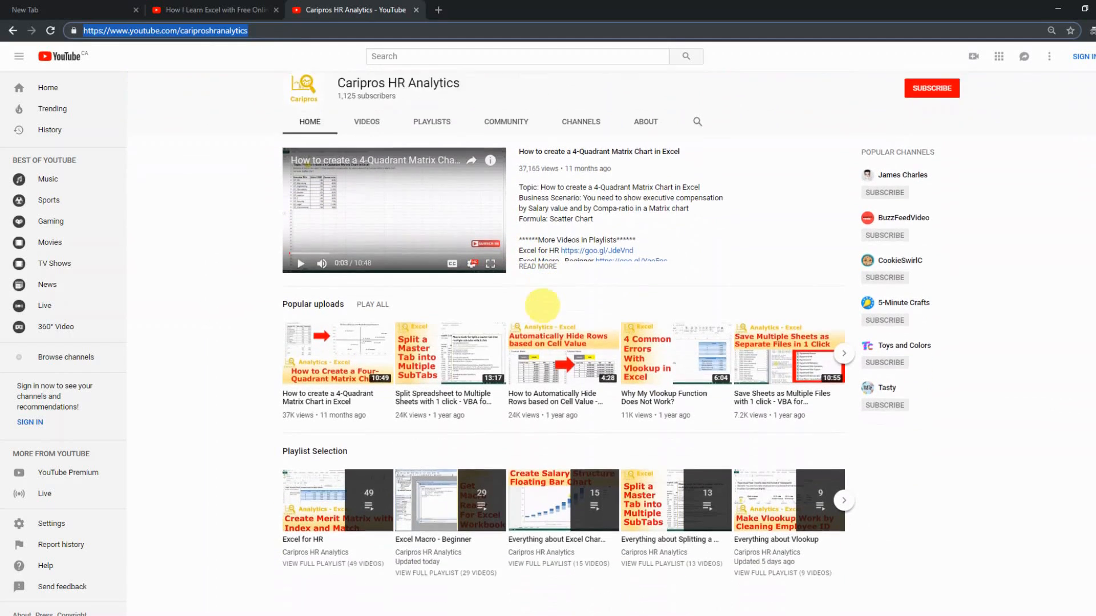
{"action": "scroll", "scroll_direction": "down", "scroll_amount": 3}
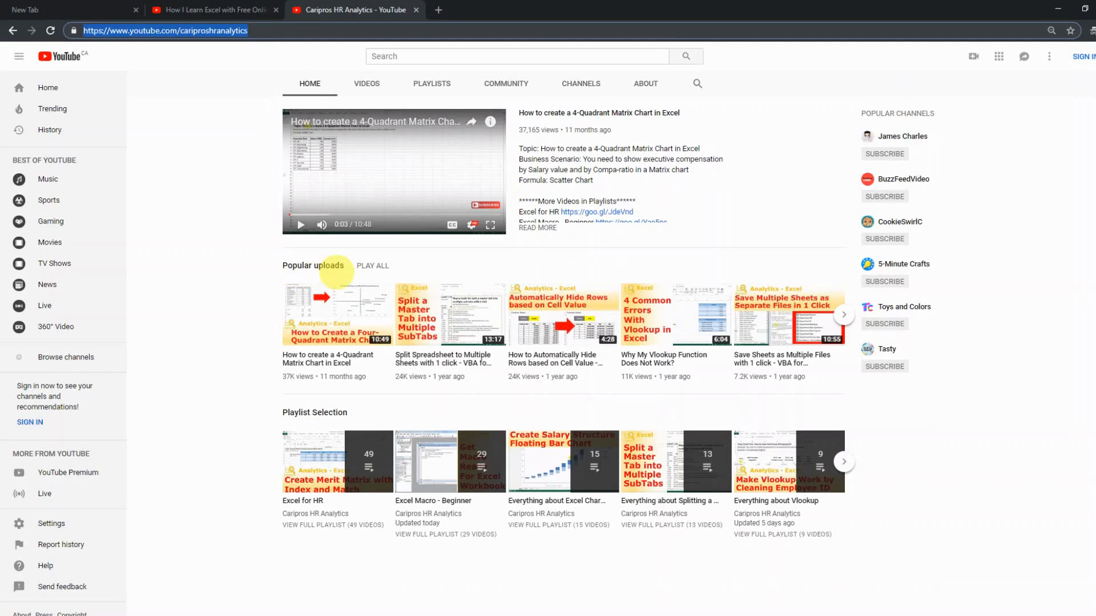
{"action": "mouse_move", "coordinate": [285, 415]}
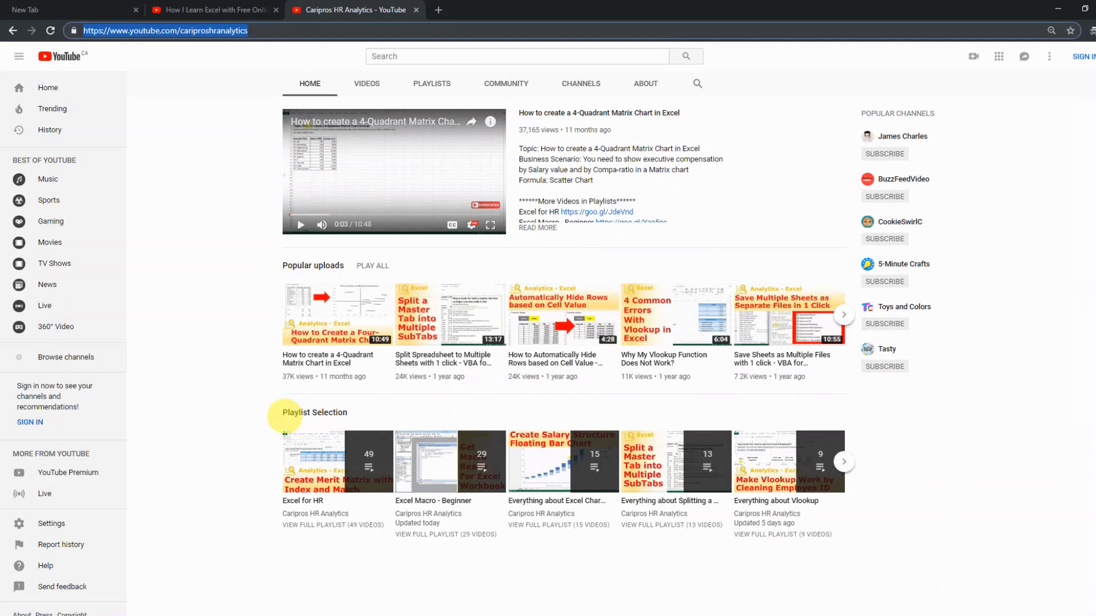
{"action": "mouse_move", "coordinate": [329, 461]}
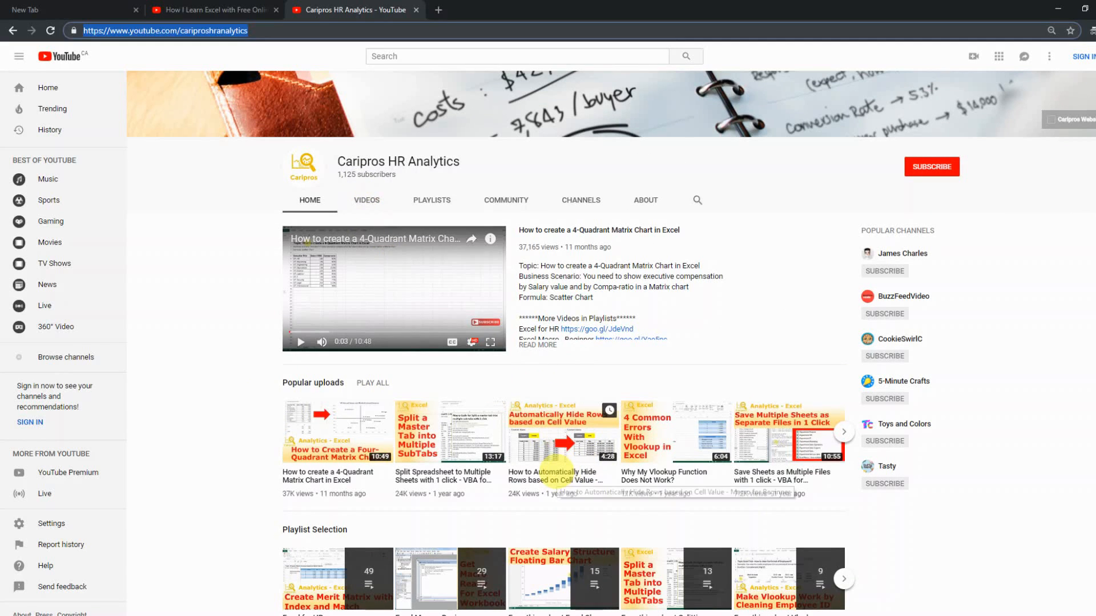
{"action": "left_click", "coordinate": [561, 432]}
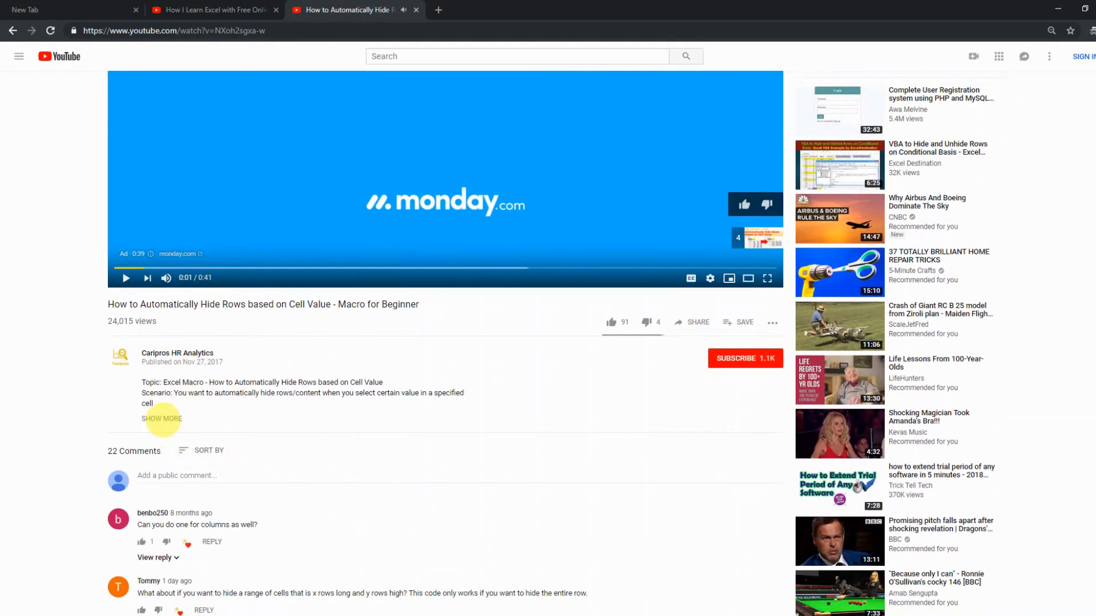
{"action": "left_click", "coordinate": [161, 419]}
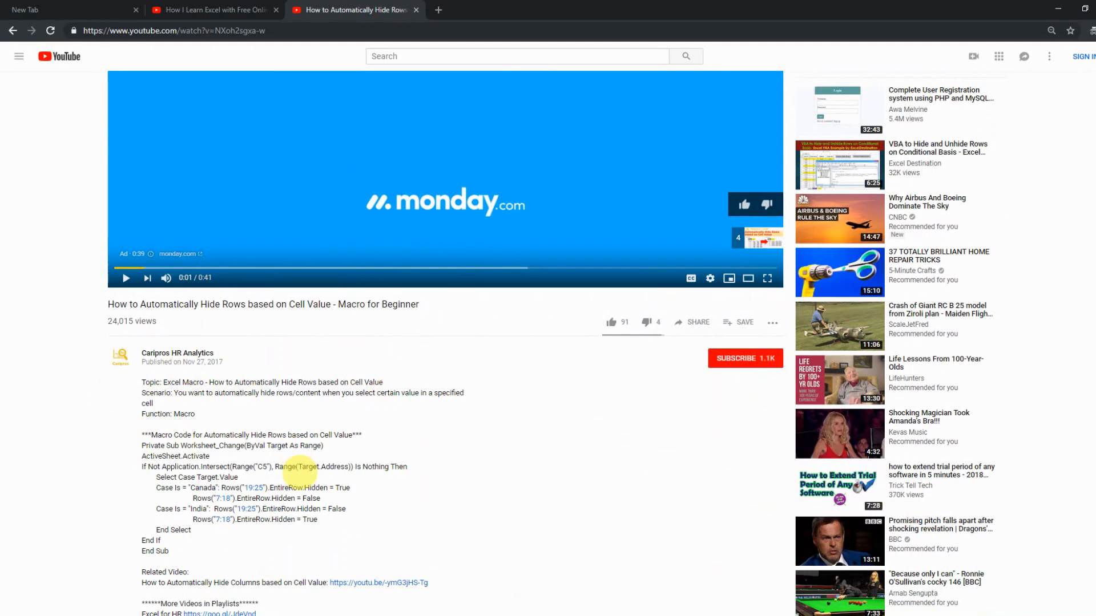
Step: Reach the comments and reveal the channel's reply to the first comment
{"action": "scroll", "scroll_direction": "down", "scroll_amount": 3}
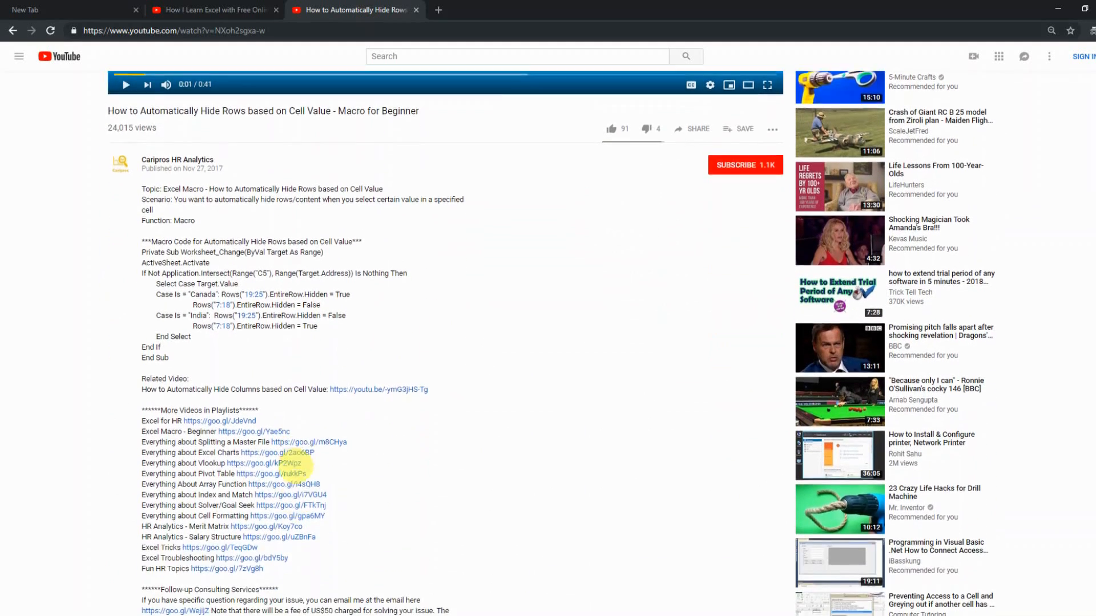
{"action": "scroll", "scroll_direction": "down", "scroll_amount": 3}
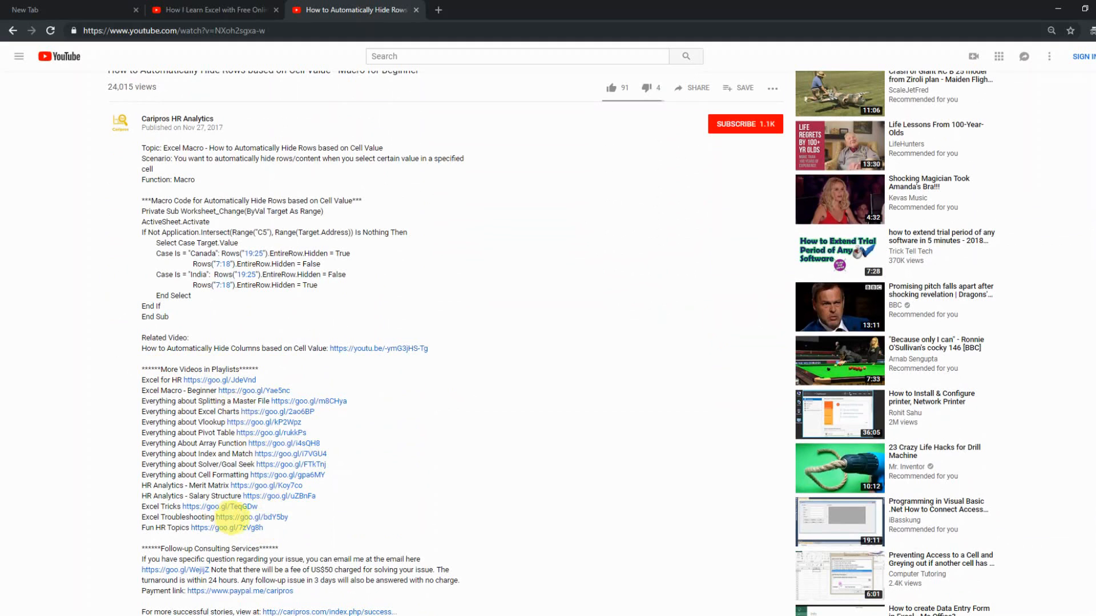
{"action": "scroll", "scroll_direction": "down", "scroll_amount": 3}
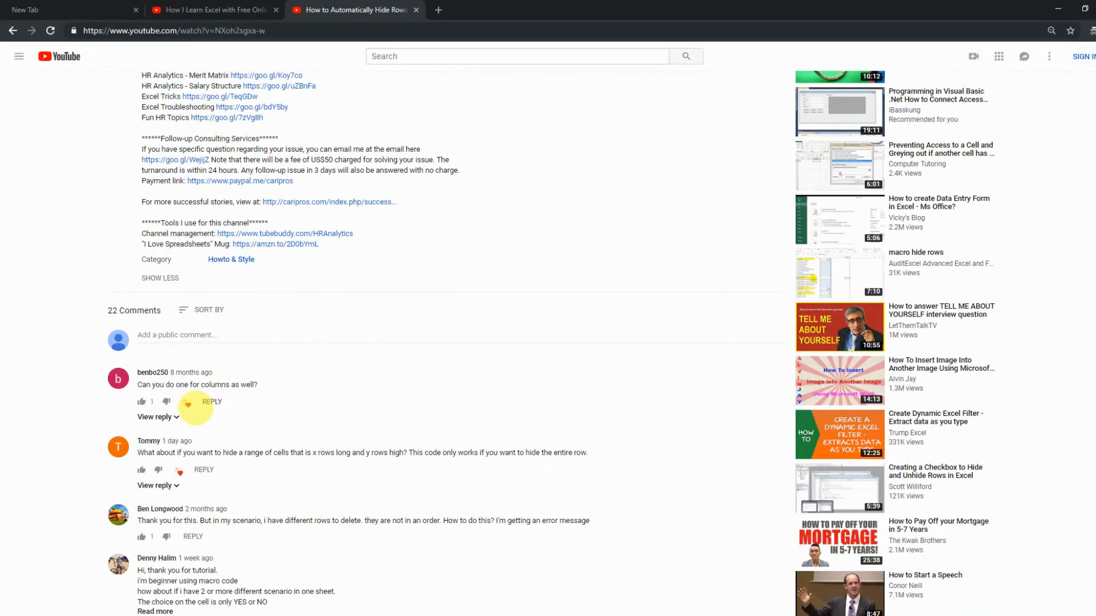
{"action": "left_click", "coordinate": [155, 417]}
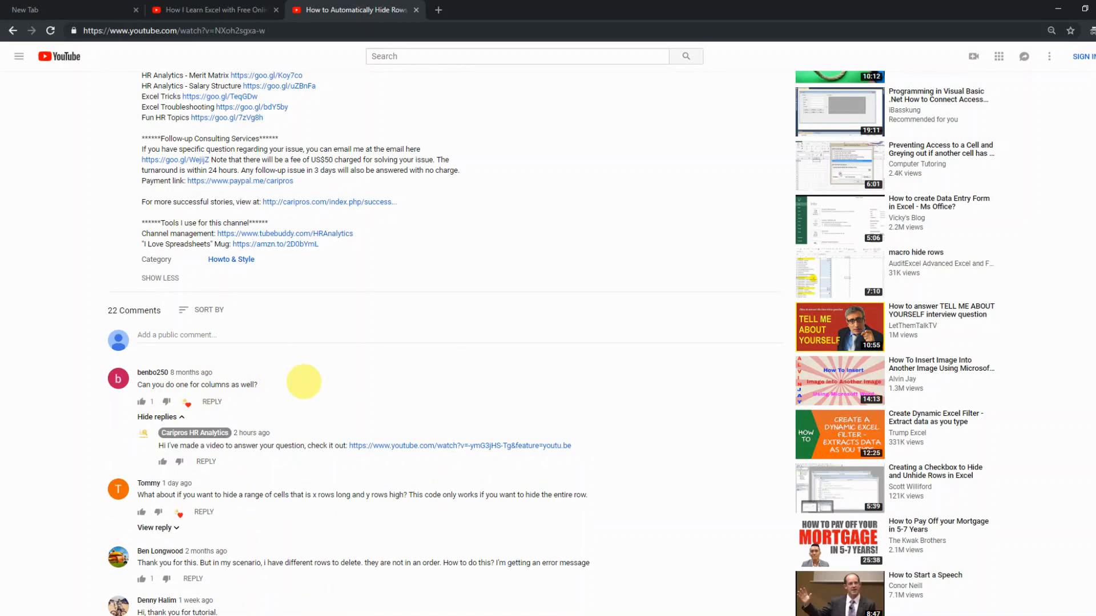
{"action": "mouse_move", "coordinate": [452, 445]}
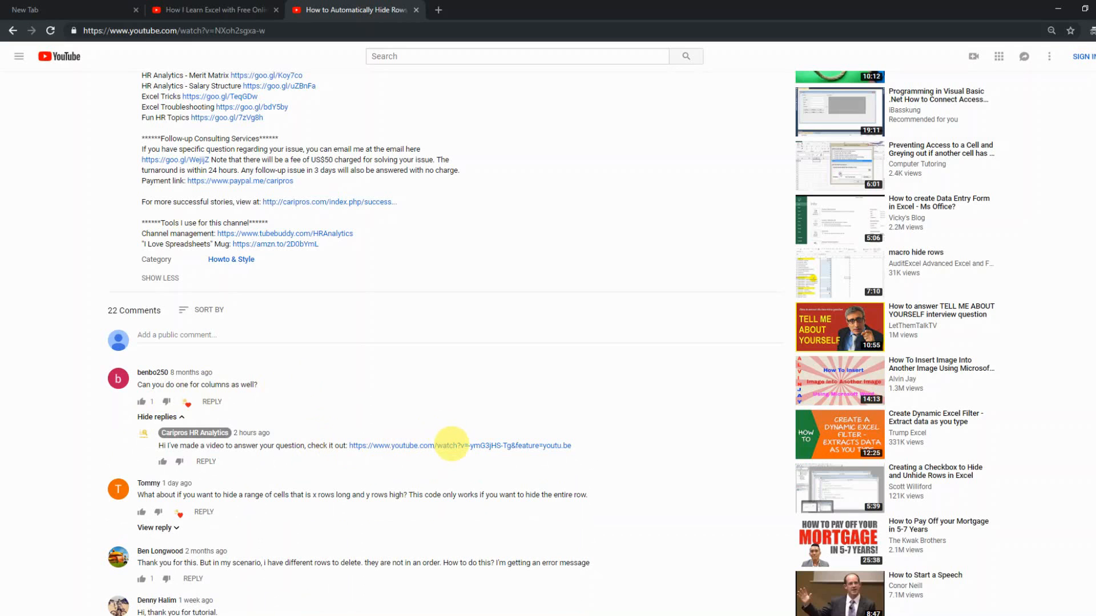
{"action": "mouse_move", "coordinate": [540, 509]}
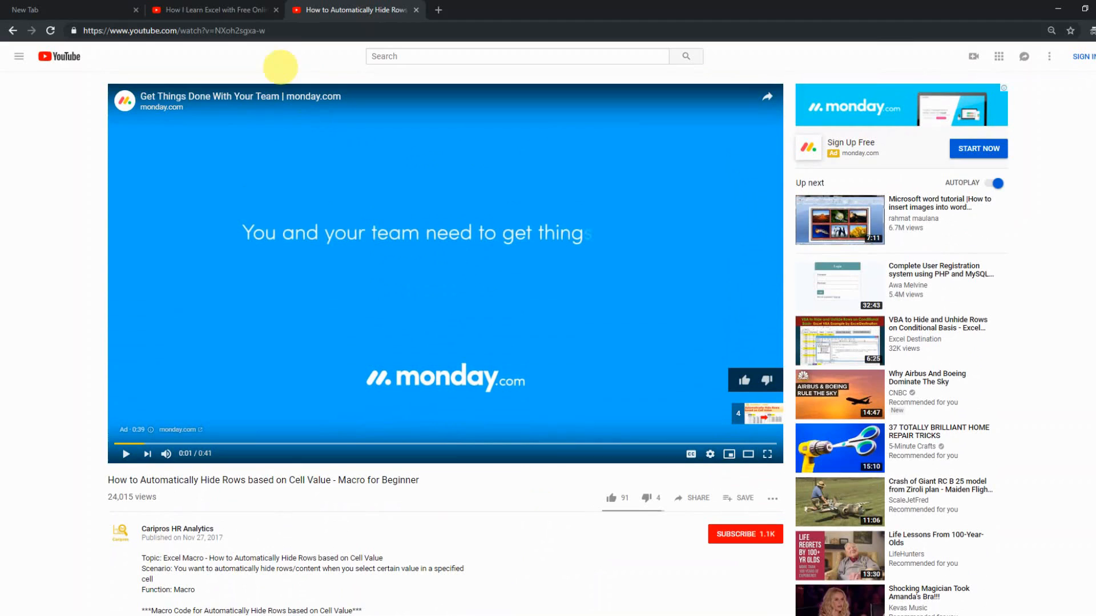
Step: Return to the Caripros HR Analytics channel, list its uploads, and search the channel for 'pdf'
{"action": "left_click", "coordinate": [177, 529]}
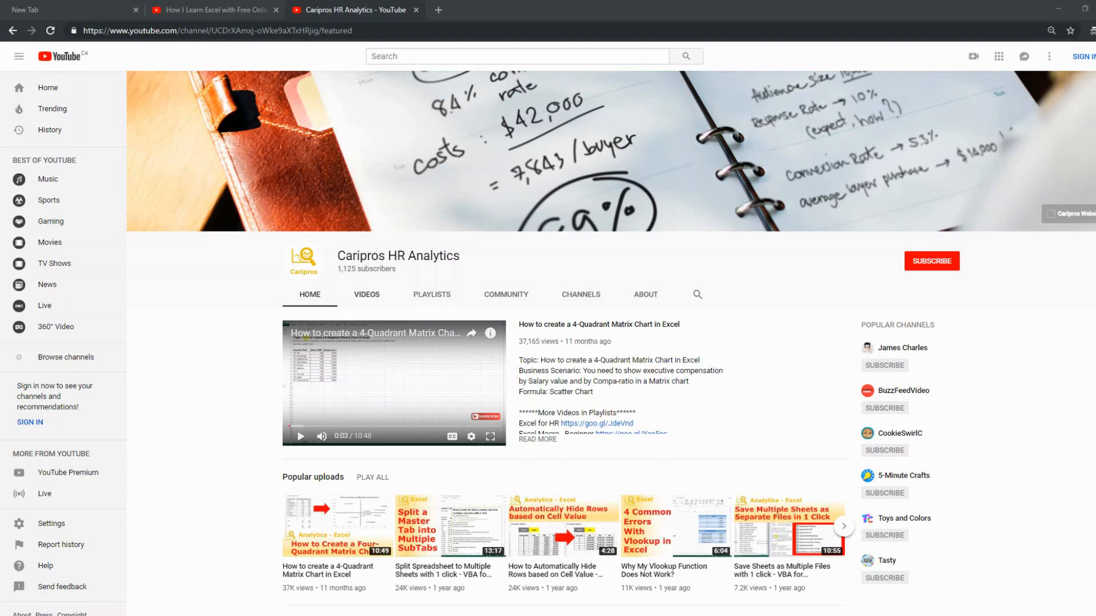
{"action": "left_click", "coordinate": [366, 295]}
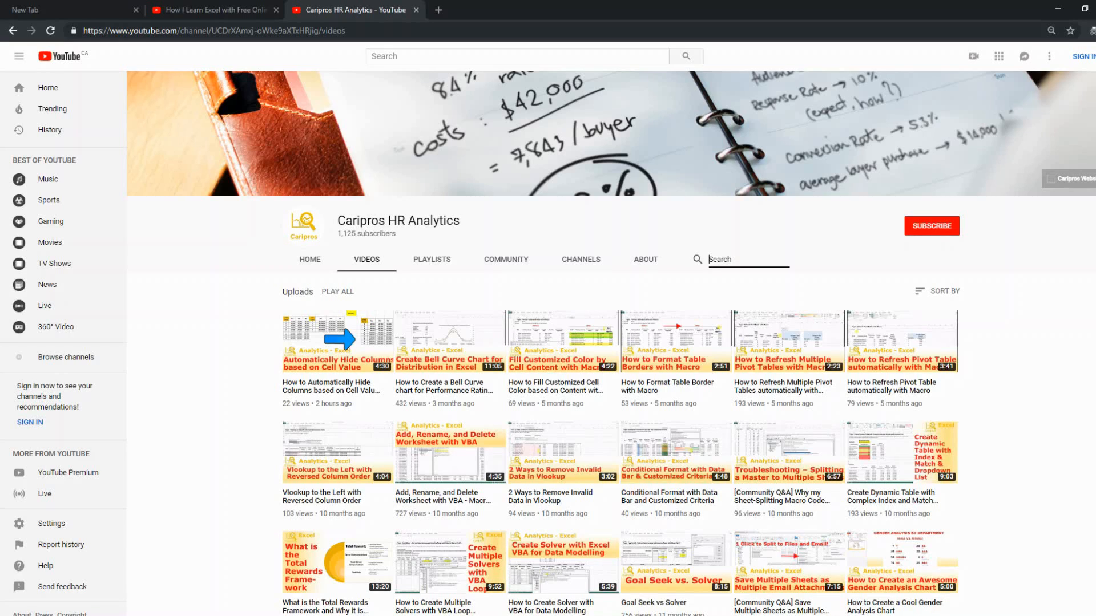
{"action": "mouse_move", "coordinate": [608, 320]}
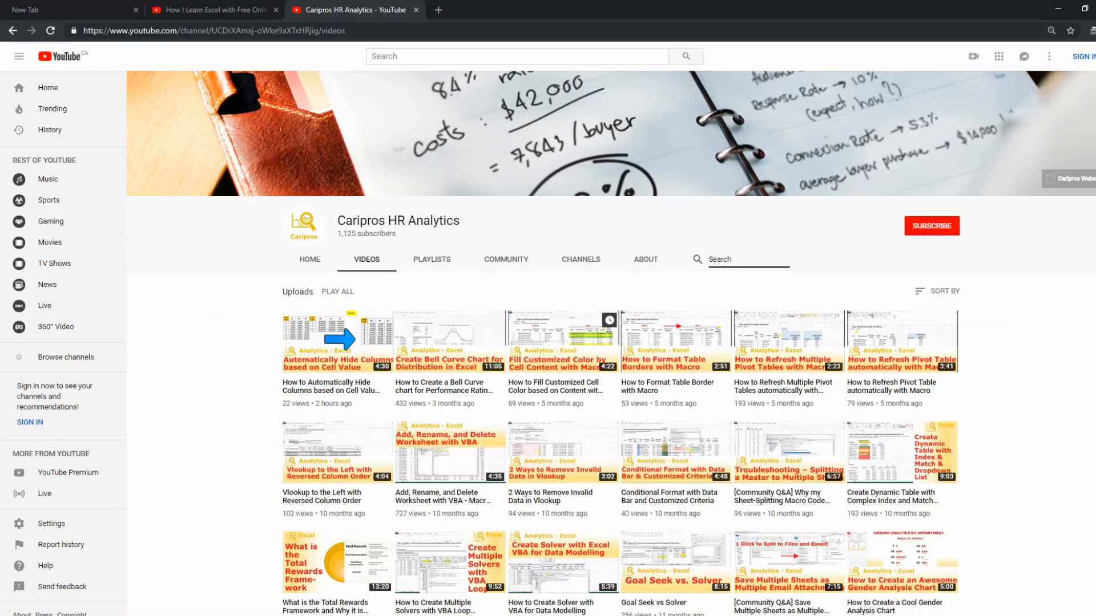
{"action": "type", "text": "pdf"}
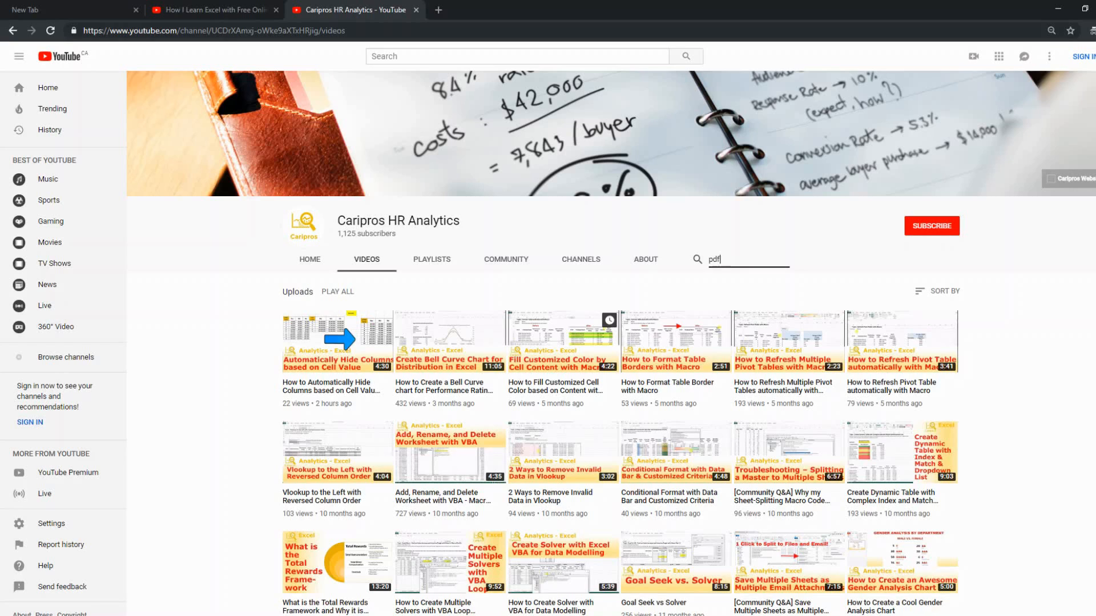
{"action": "key", "text": "Enter"}
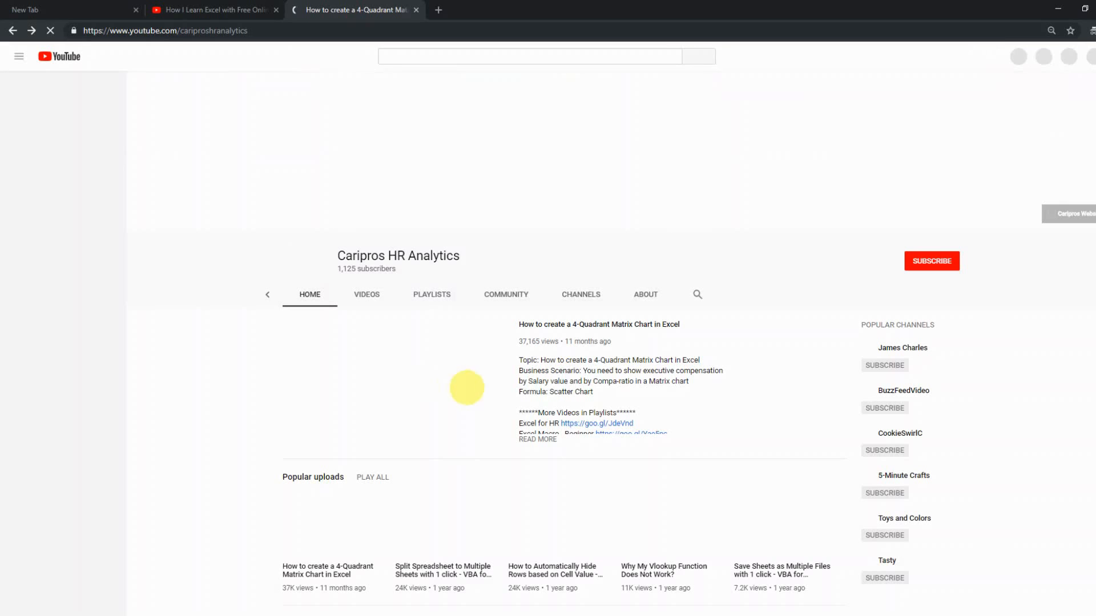
Step: Show the Playlists tab filtered to 'Created playlists' only
{"action": "left_click", "coordinate": [431, 295]}
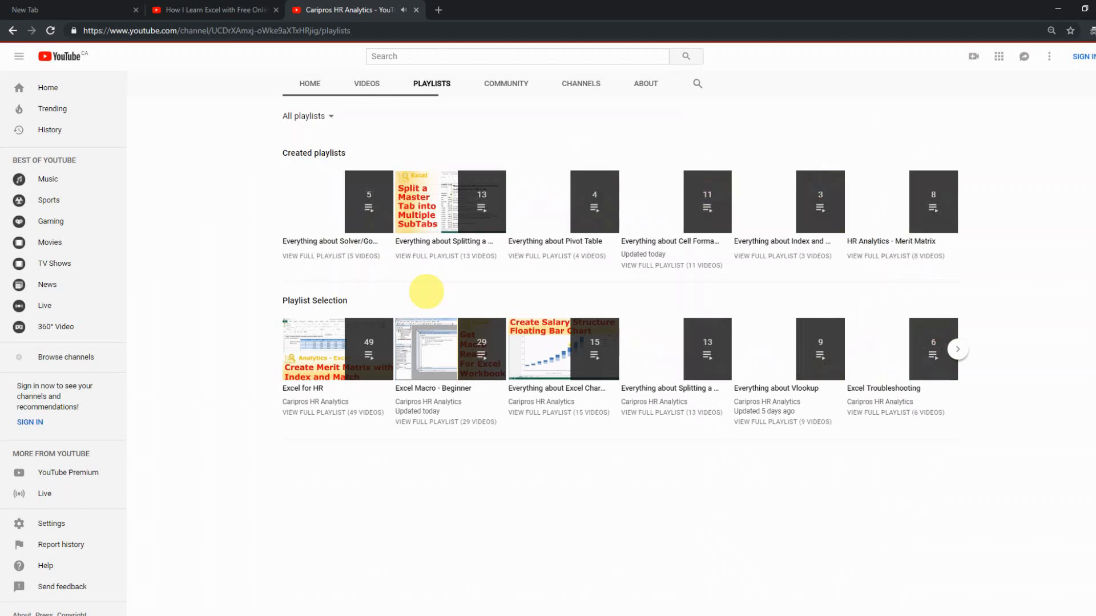
{"action": "scroll", "scroll_direction": "down", "scroll_amount": 3}
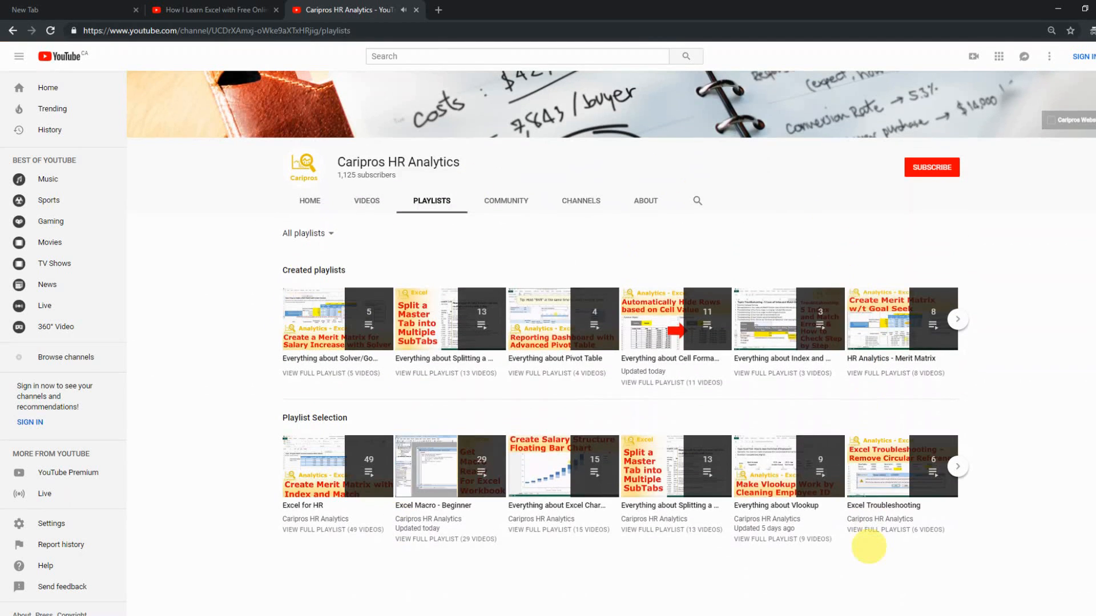
{"action": "mouse_move", "coordinate": [363, 418]}
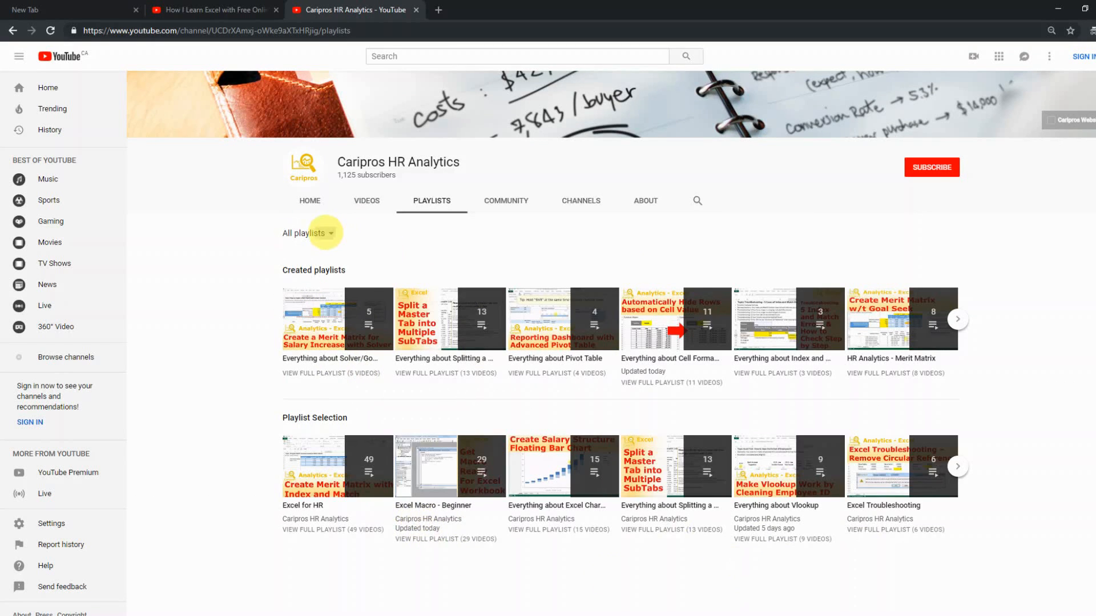
{"action": "left_click", "coordinate": [306, 232]}
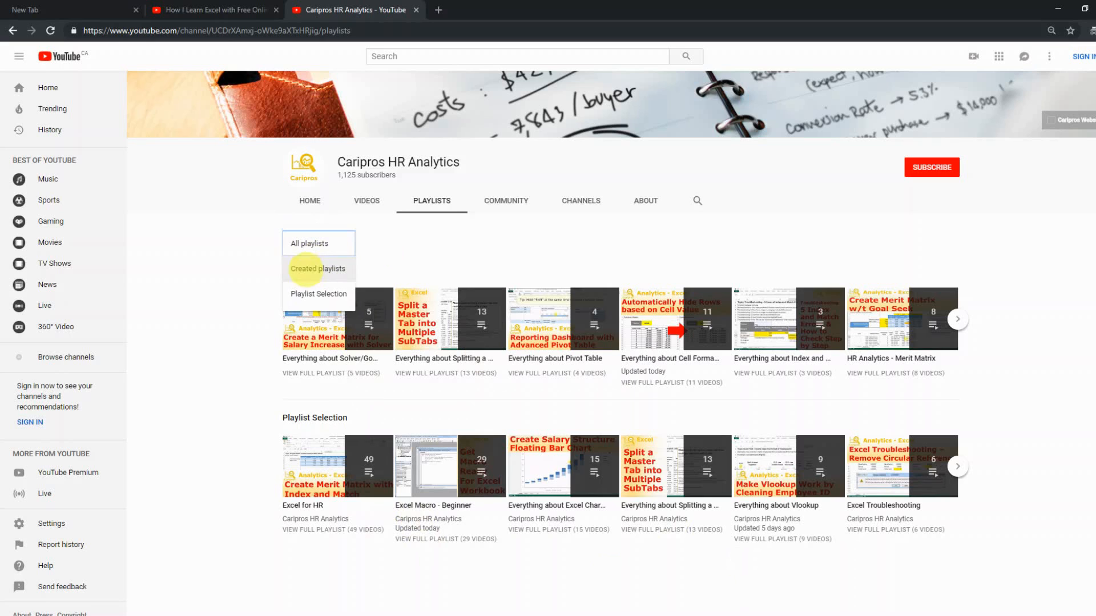
{"action": "left_click", "coordinate": [318, 268]}
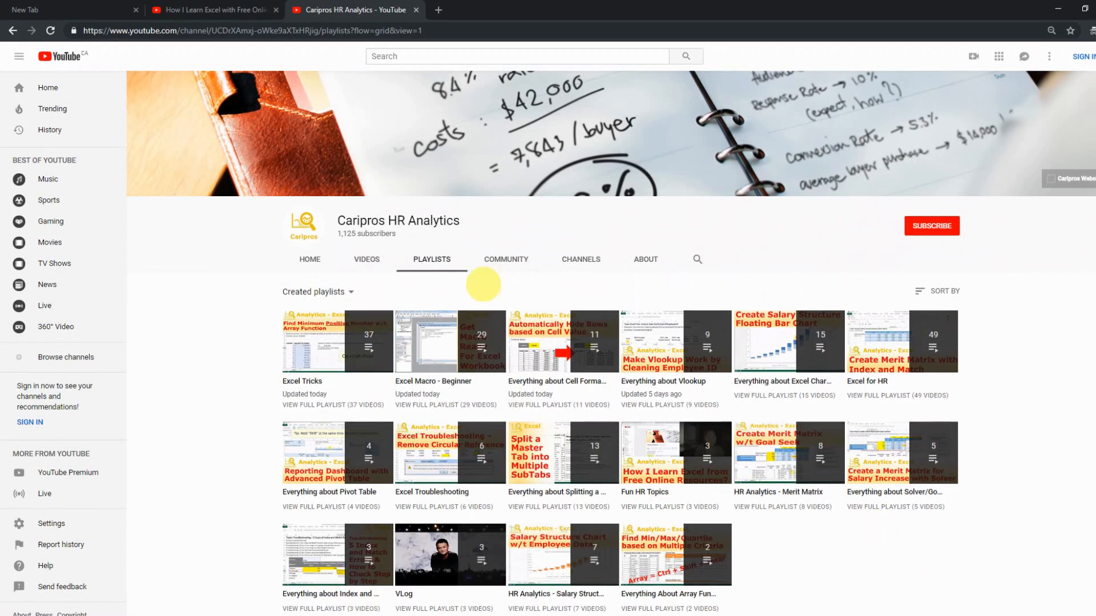
{"action": "mouse_move", "coordinate": [451, 341]}
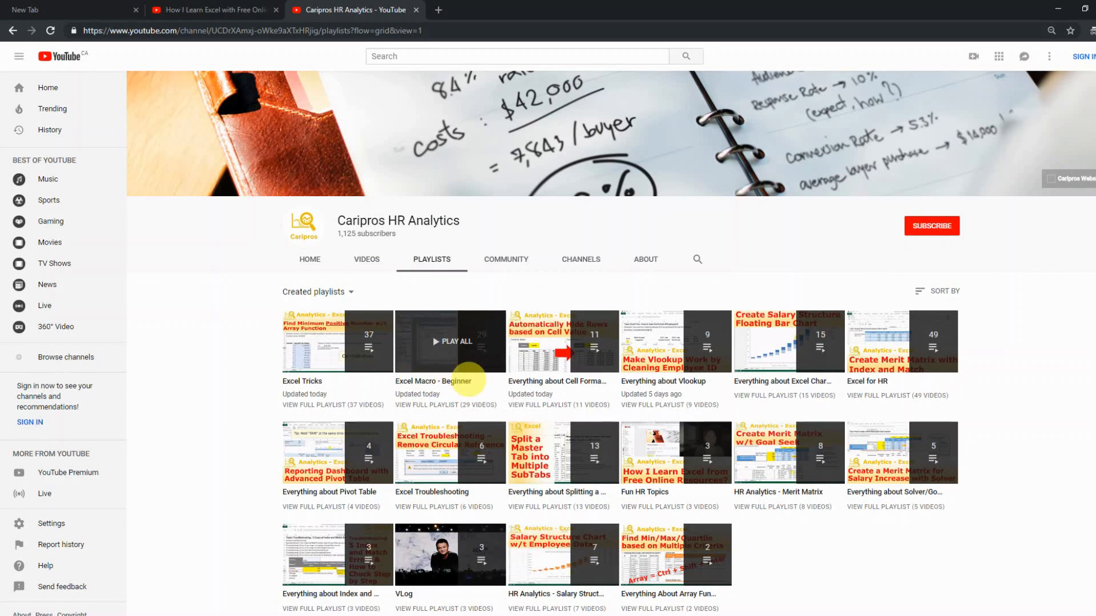
{"action": "mouse_move", "coordinate": [441, 385]}
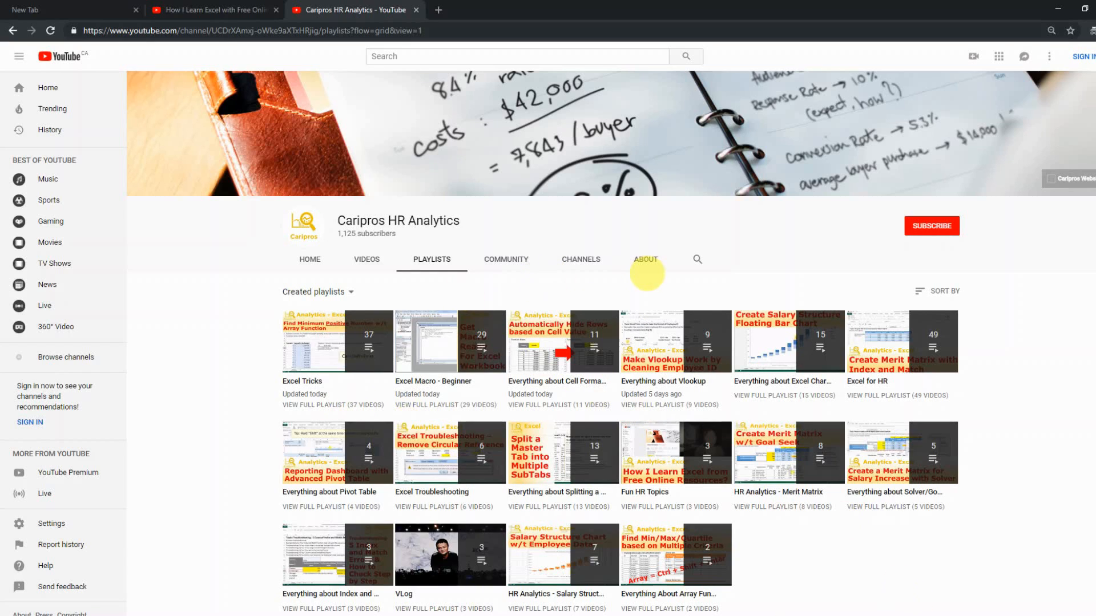
Step: On Community, vote 'HR-related Excel training video' in the poll and expand all 3 comments
{"action": "left_click", "coordinate": [506, 259]}
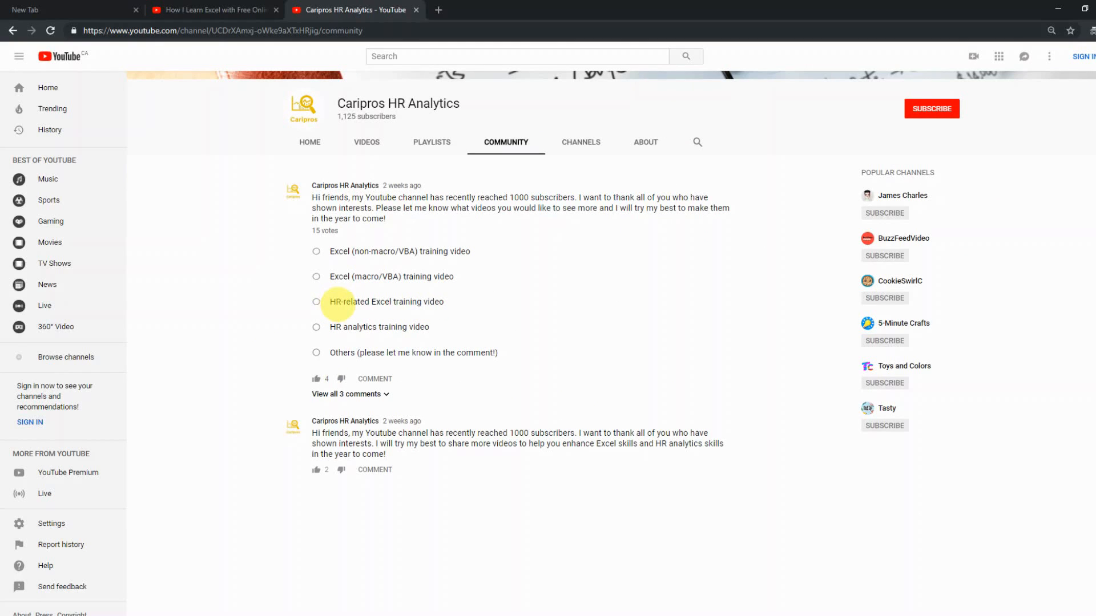
{"action": "left_click", "coordinate": [316, 301]}
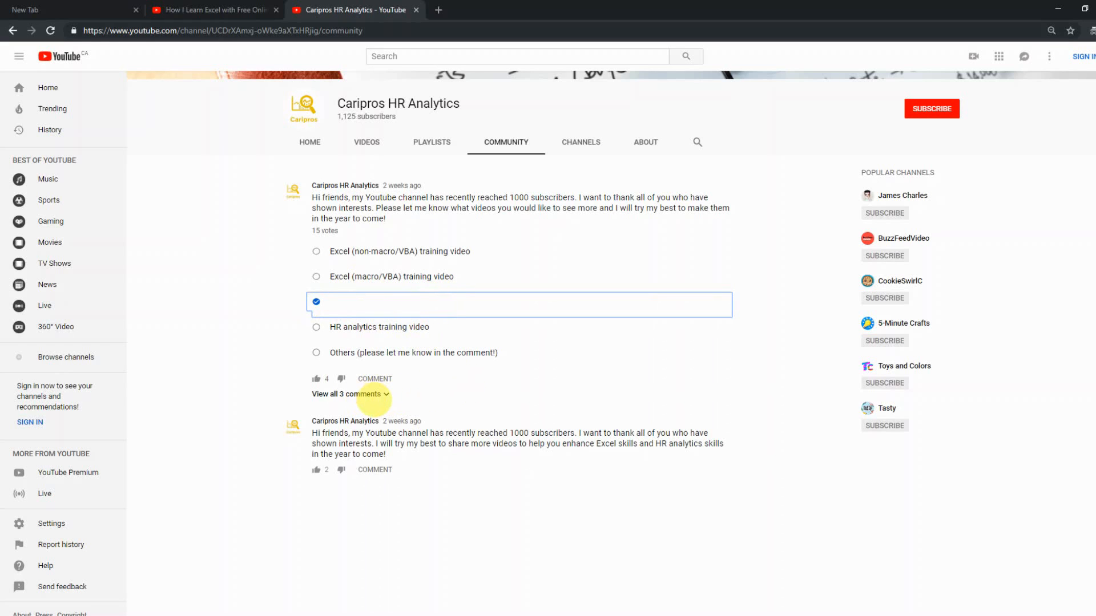
{"action": "left_click", "coordinate": [347, 394]}
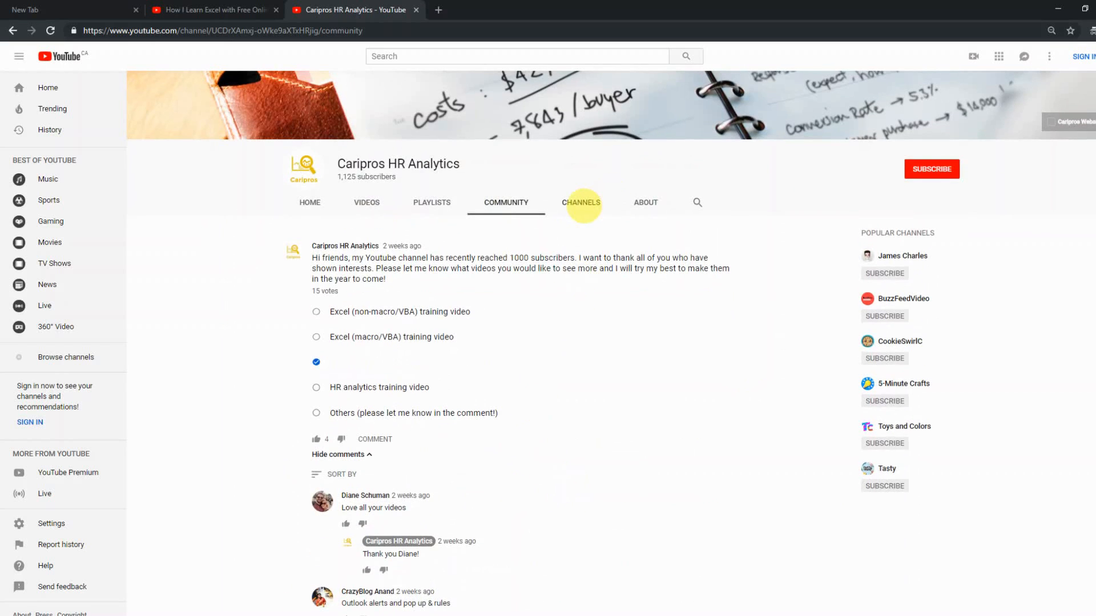
Step: Show the Channels tab's Subscriptions grid of Excel-related channels it follows
{"action": "left_click", "coordinate": [581, 202]}
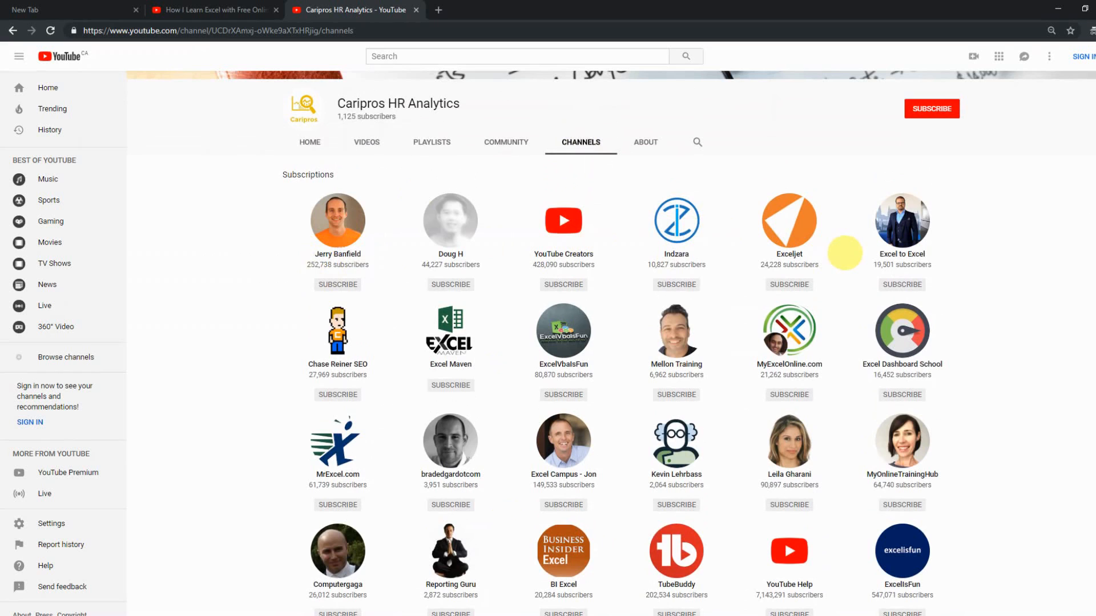
{"action": "scroll", "scroll_direction": "down", "scroll_amount": 3}
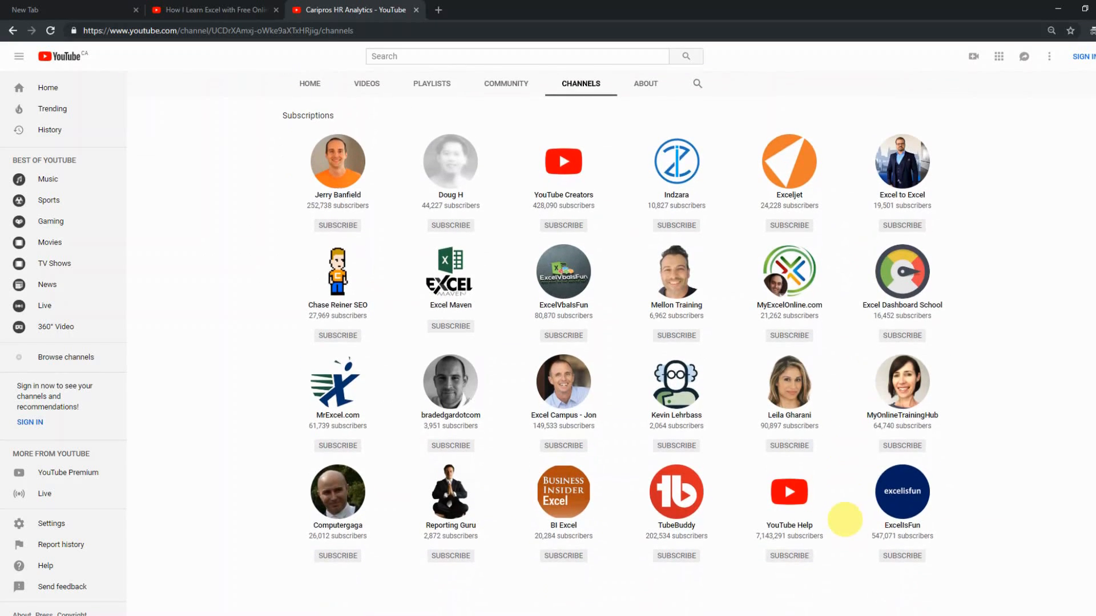
{"action": "mouse_move", "coordinate": [836, 558]}
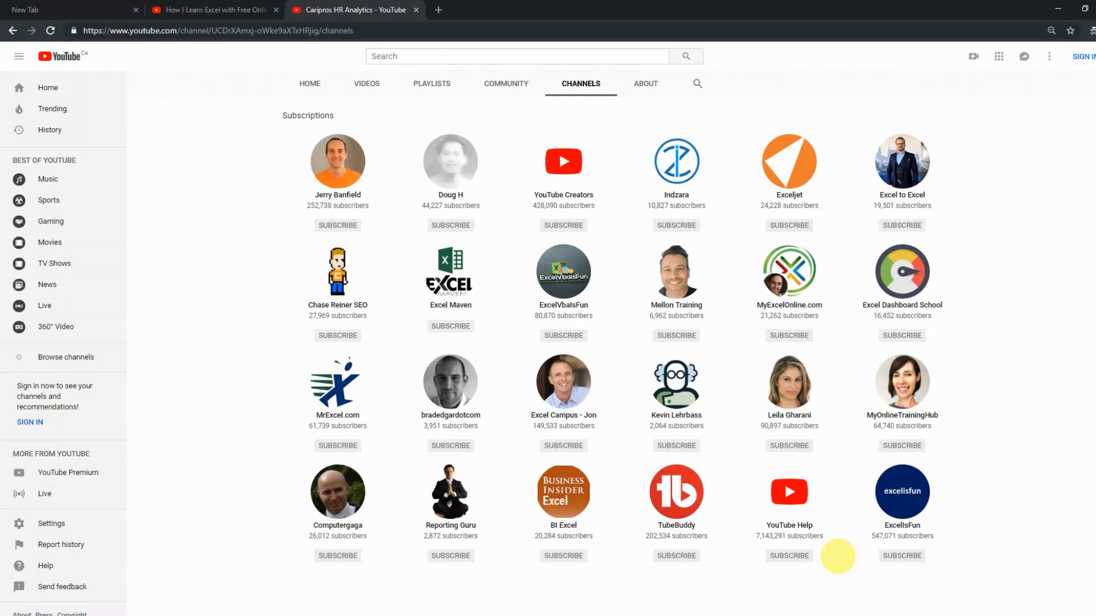
{"action": "mouse_move", "coordinate": [882, 516]}
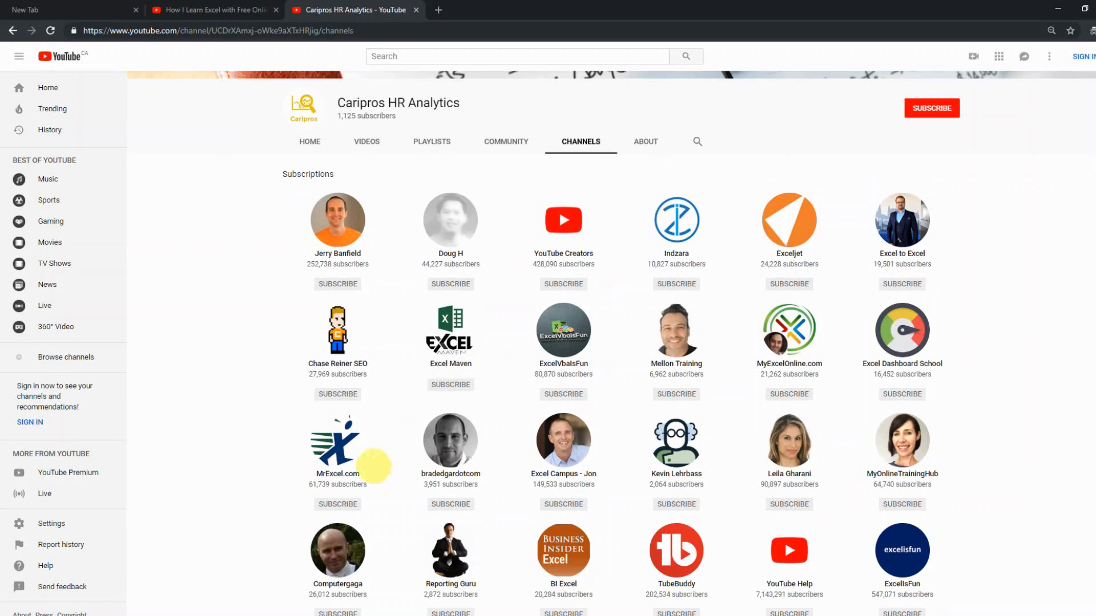
{"action": "mouse_move", "coordinate": [410, 467]}
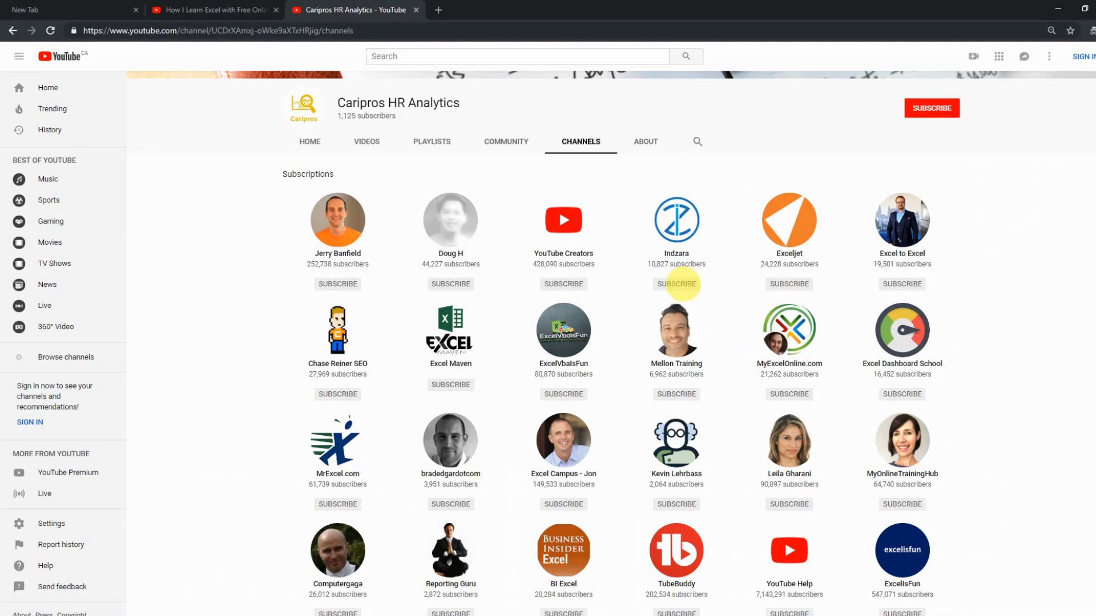
{"action": "mouse_move", "coordinate": [609, 539]}
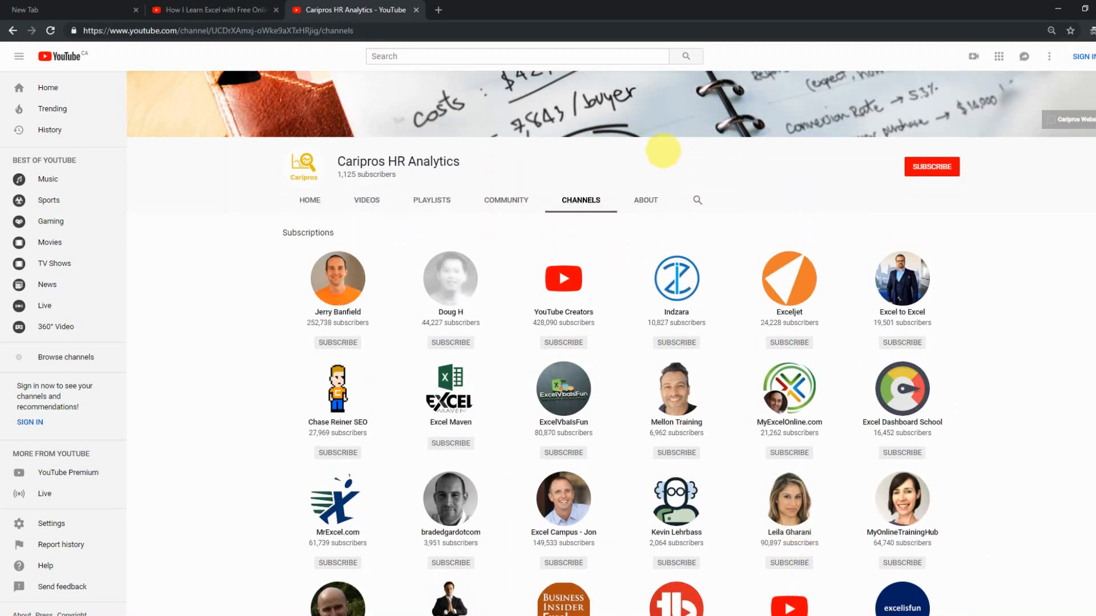
Step: Show the channel's About page with description, join date, views and links
{"action": "left_click", "coordinate": [643, 200]}
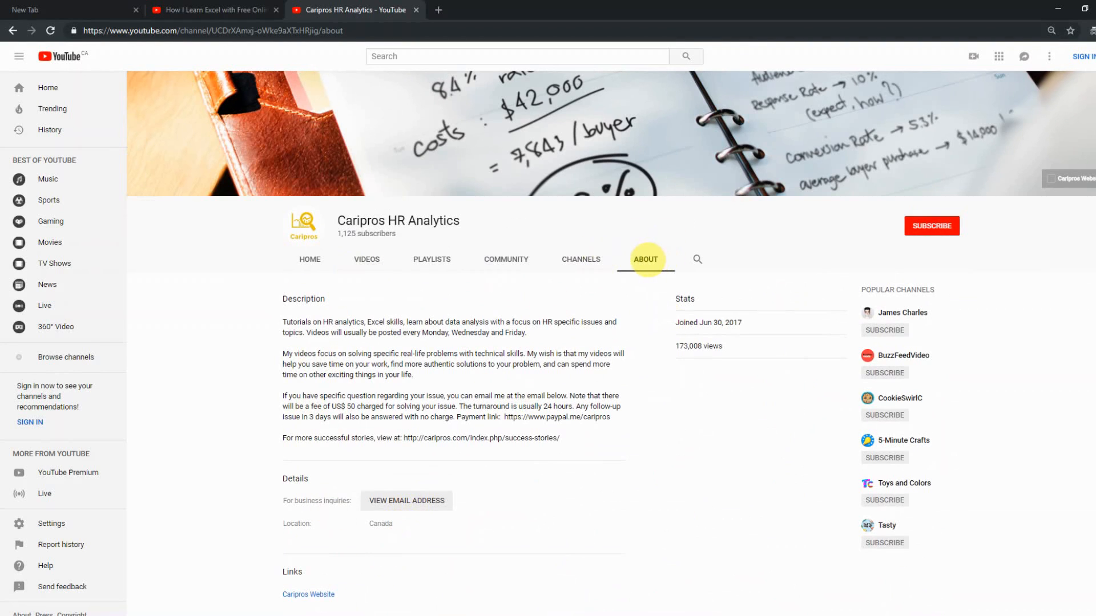
{"action": "mouse_move", "coordinate": [407, 500]}
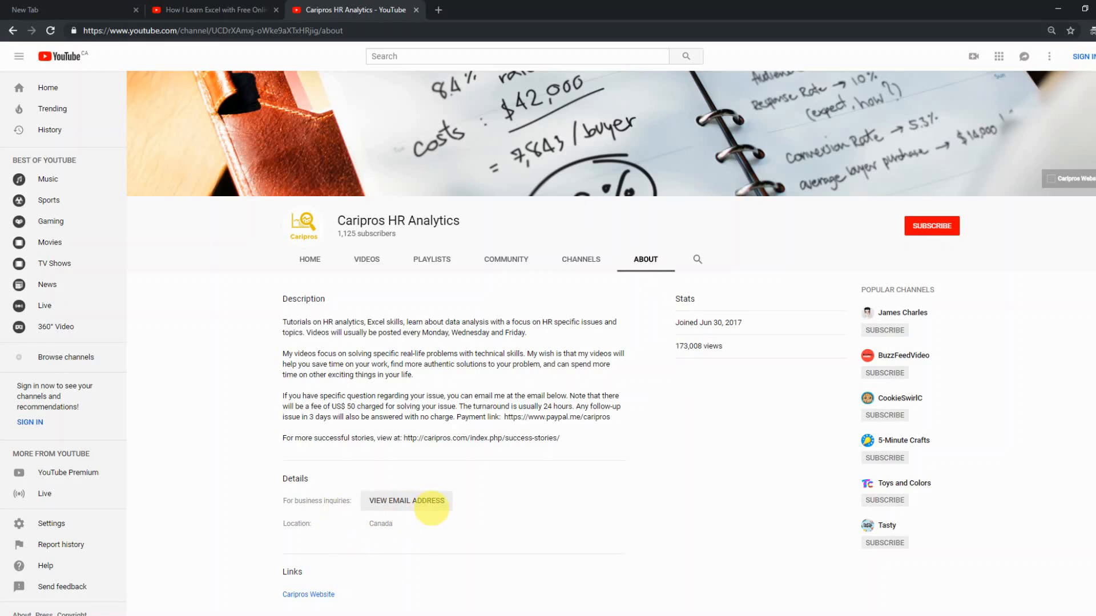
{"action": "mouse_move", "coordinate": [471, 503]}
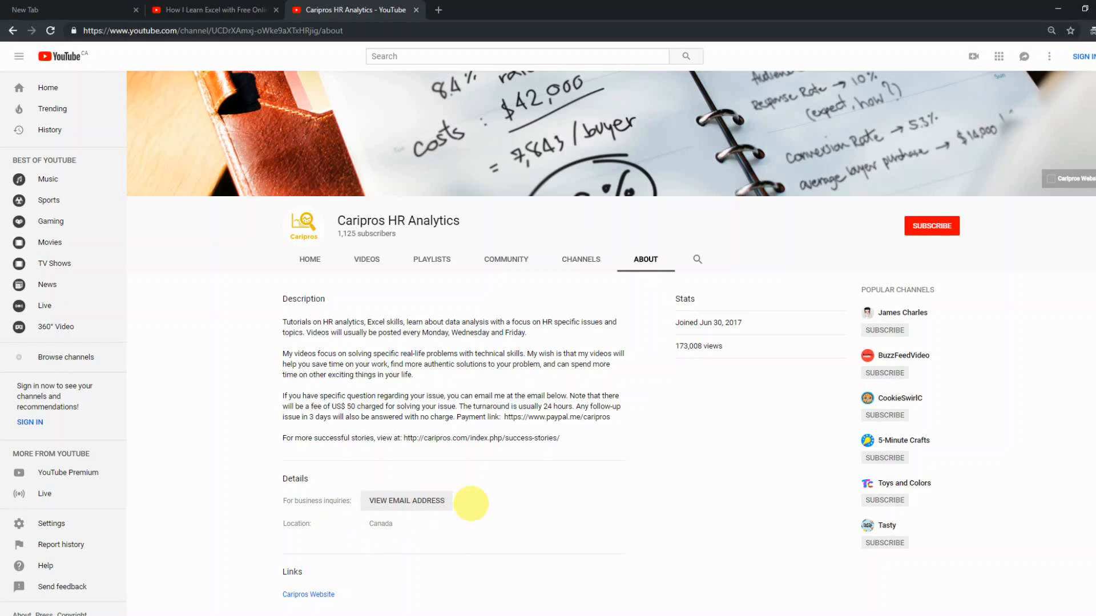
{"action": "mouse_move", "coordinate": [485, 499]}
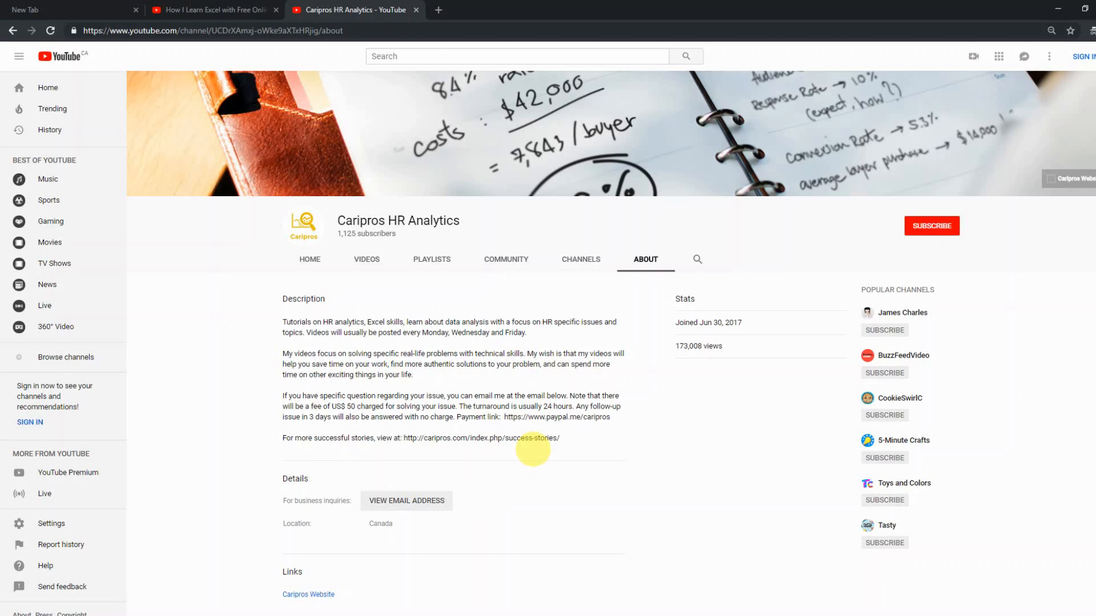
{"action": "mouse_move", "coordinate": [558, 439]}
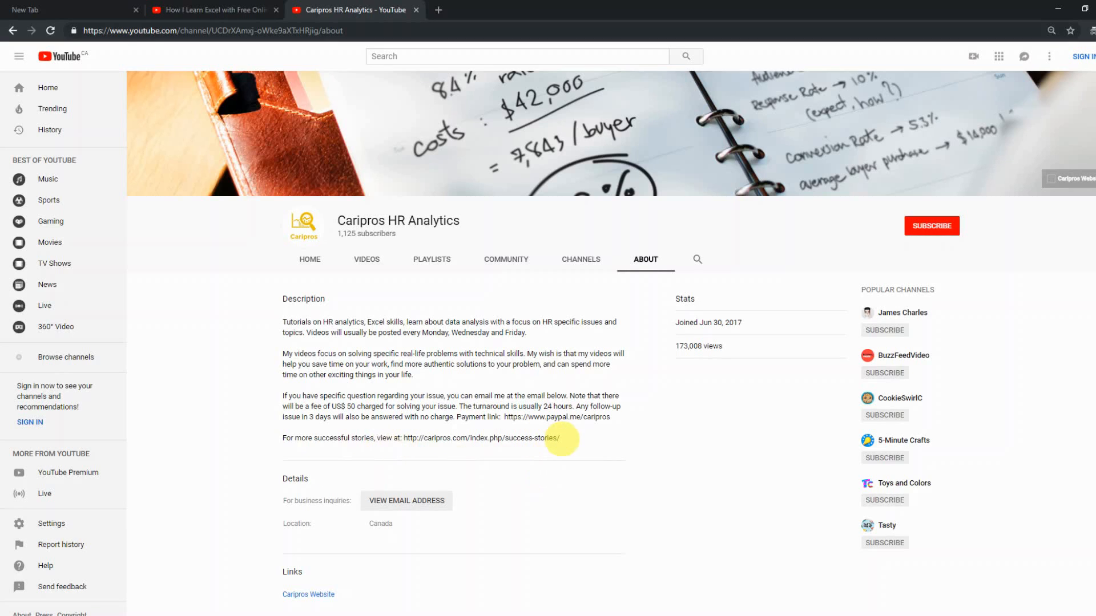
{"action": "mouse_move", "coordinate": [643, 441]}
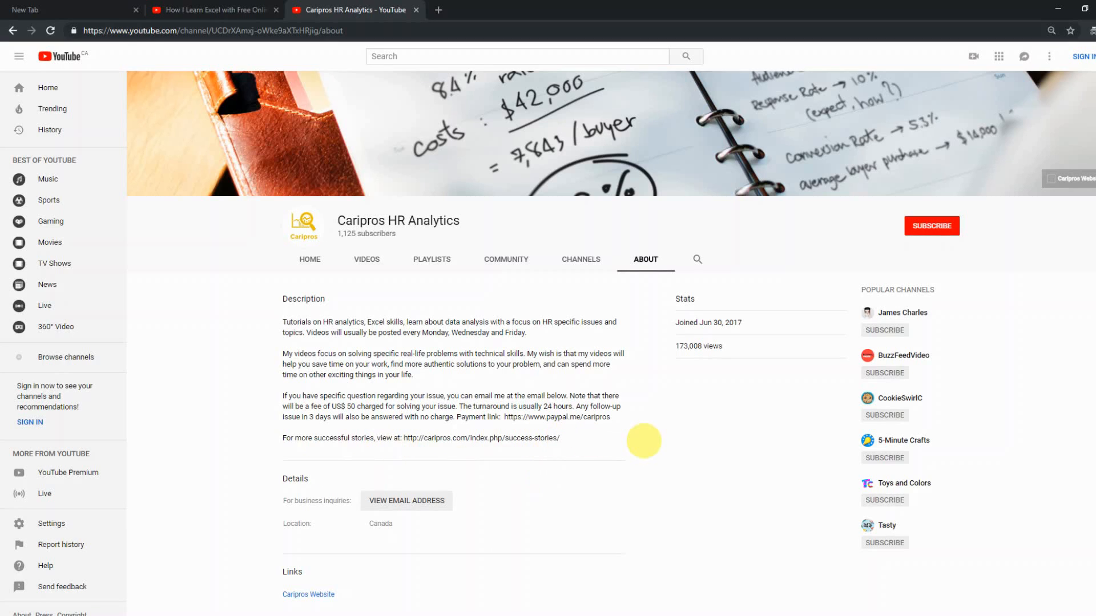